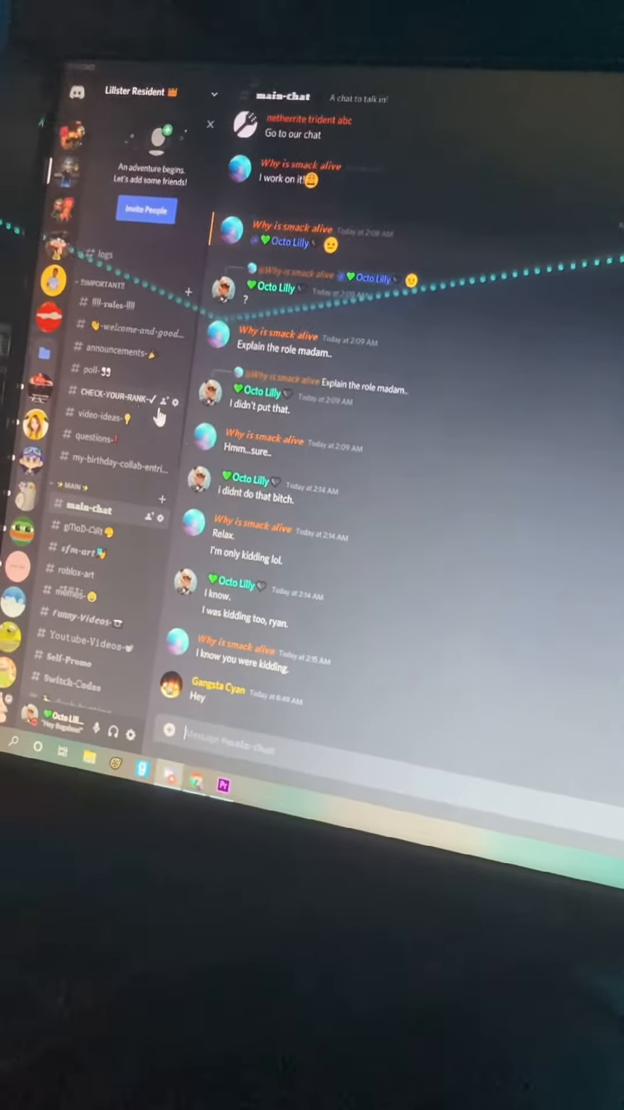
# Step: Browse the questions channel, then the rules channel in the Lillster Resident server
pyautogui.click(99, 437)
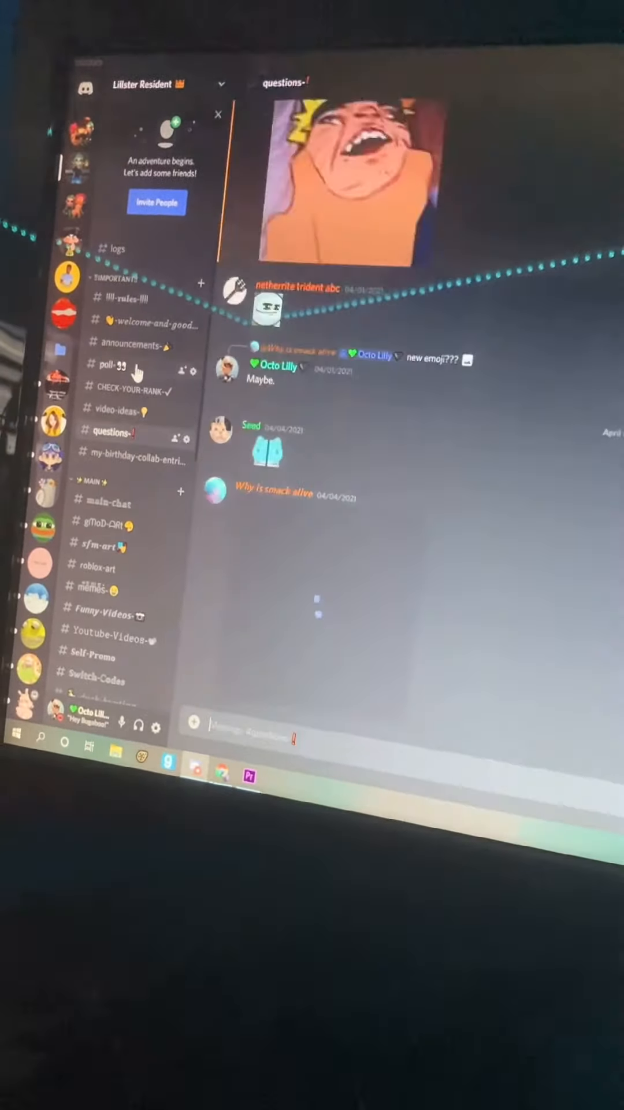
pyautogui.click(126, 296)
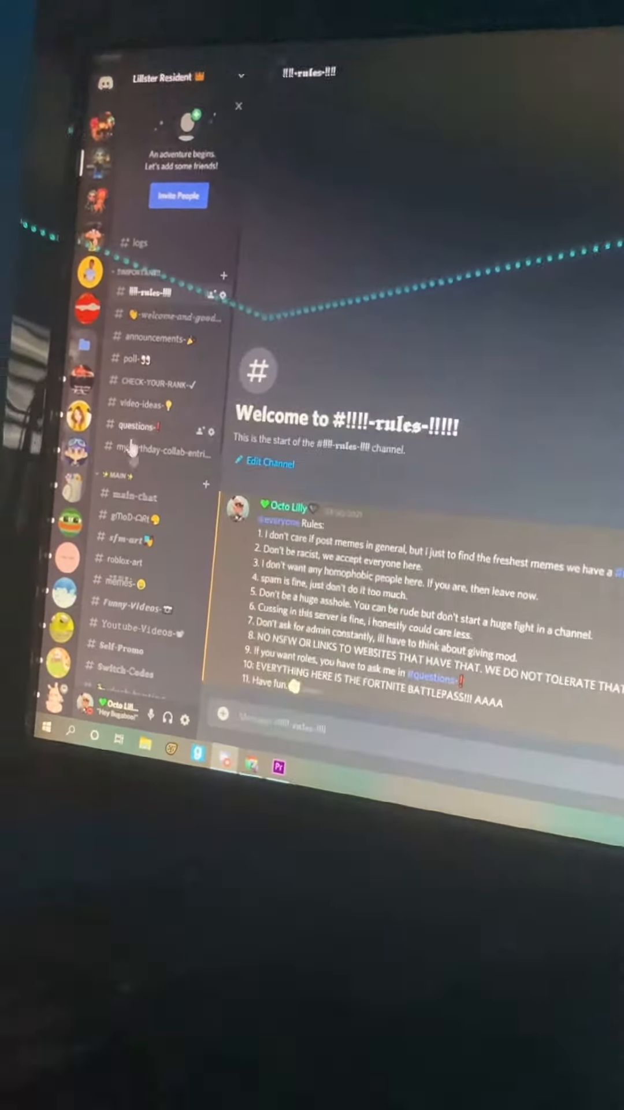
pyautogui.click(131, 496)
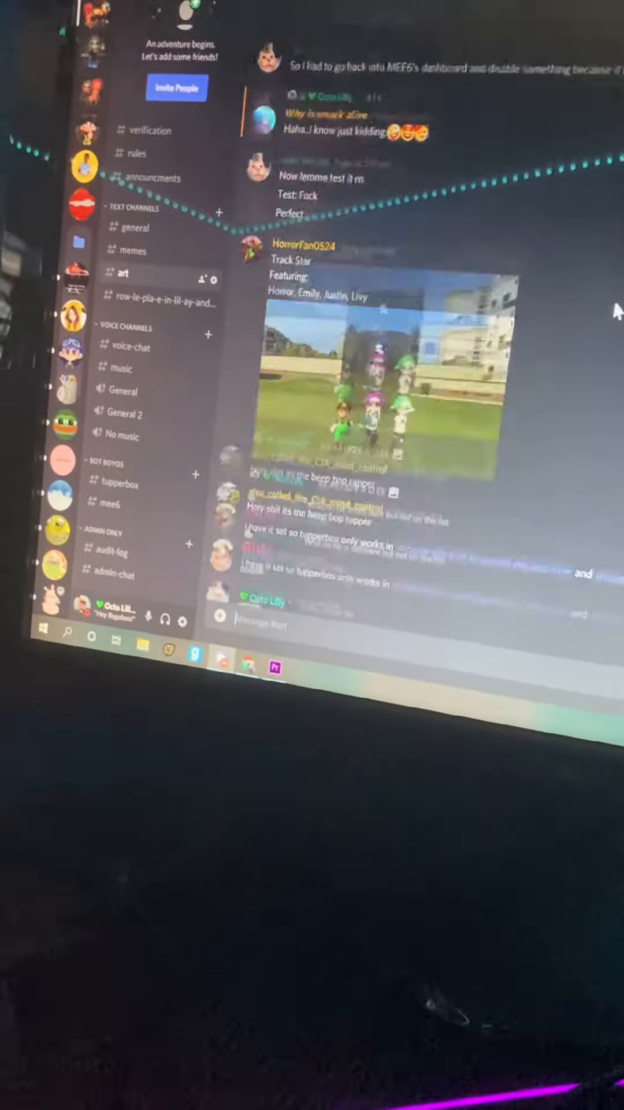
# Step: Scroll through the second server's art channel to read the shared pictures and replies
pyautogui.scroll(-3)
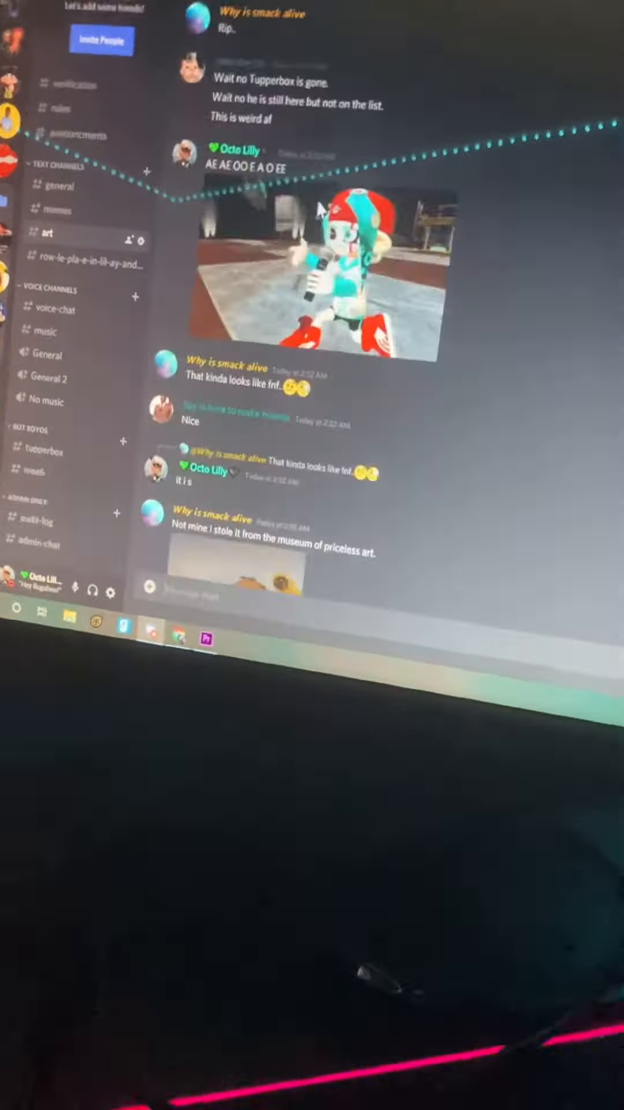